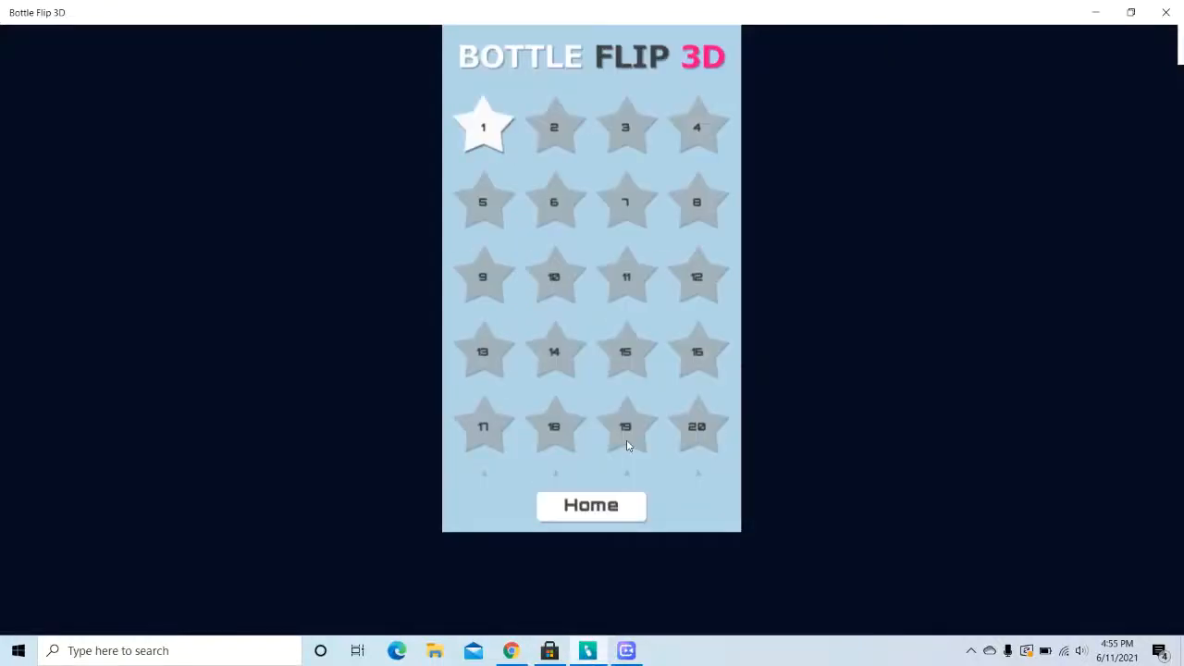
mouse_move(895, 325)
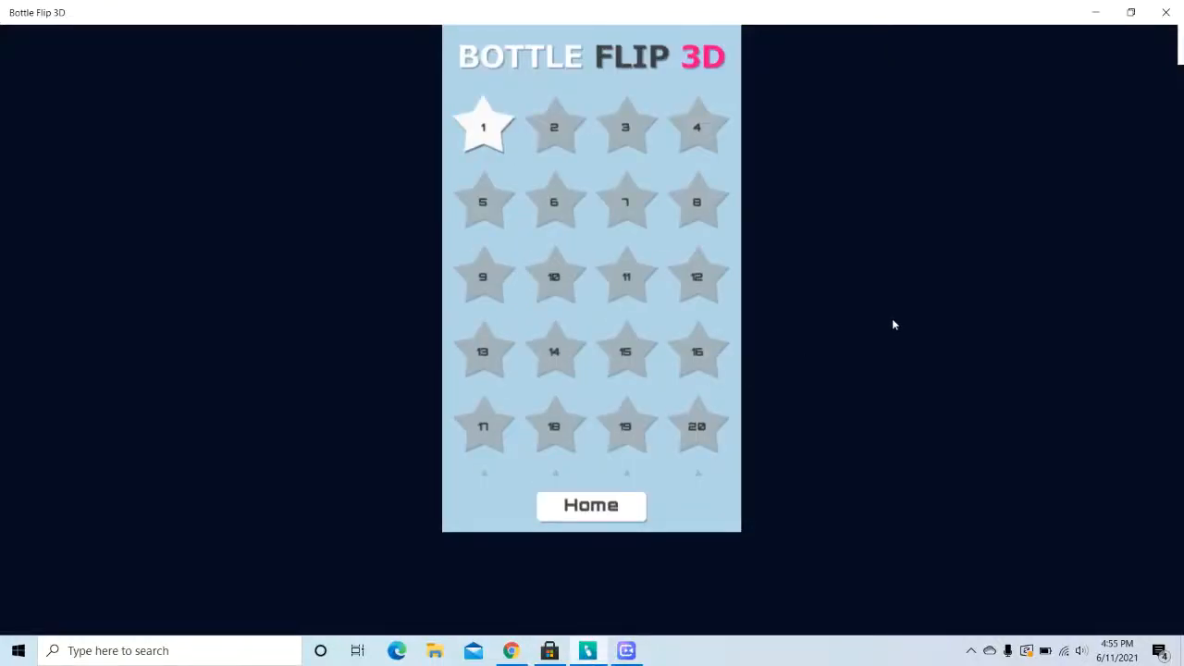
mouse_move(484, 144)
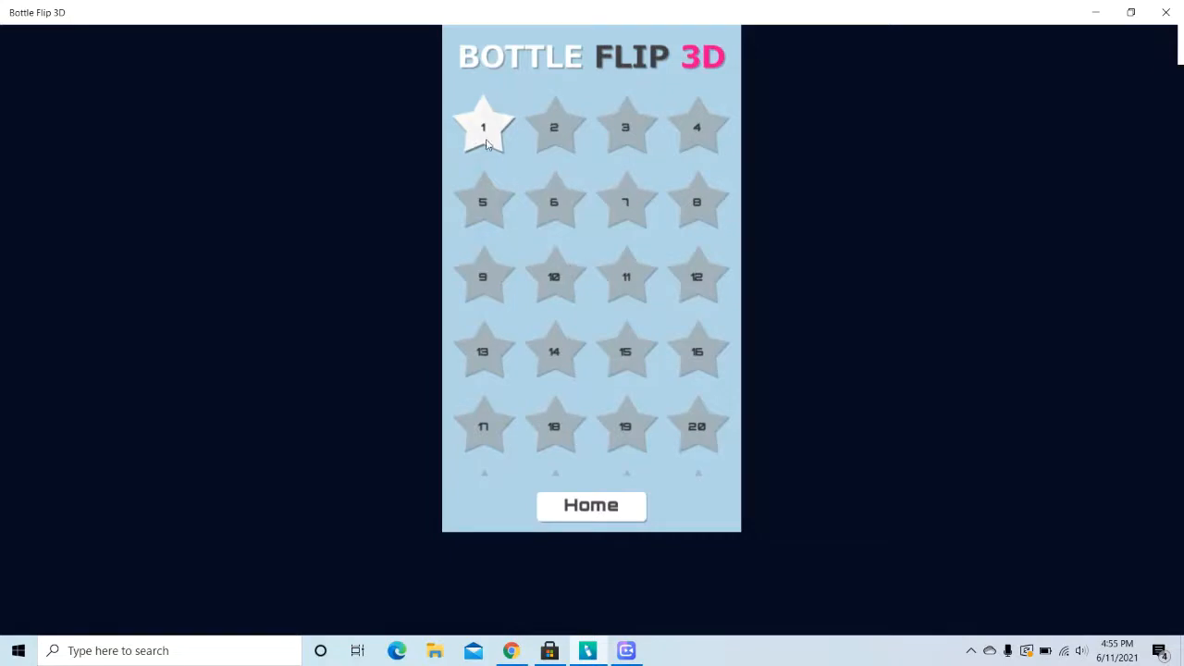
Step: Start level 1 from the grid and land the bottle after retrying one failed flip
left_click(483, 126)
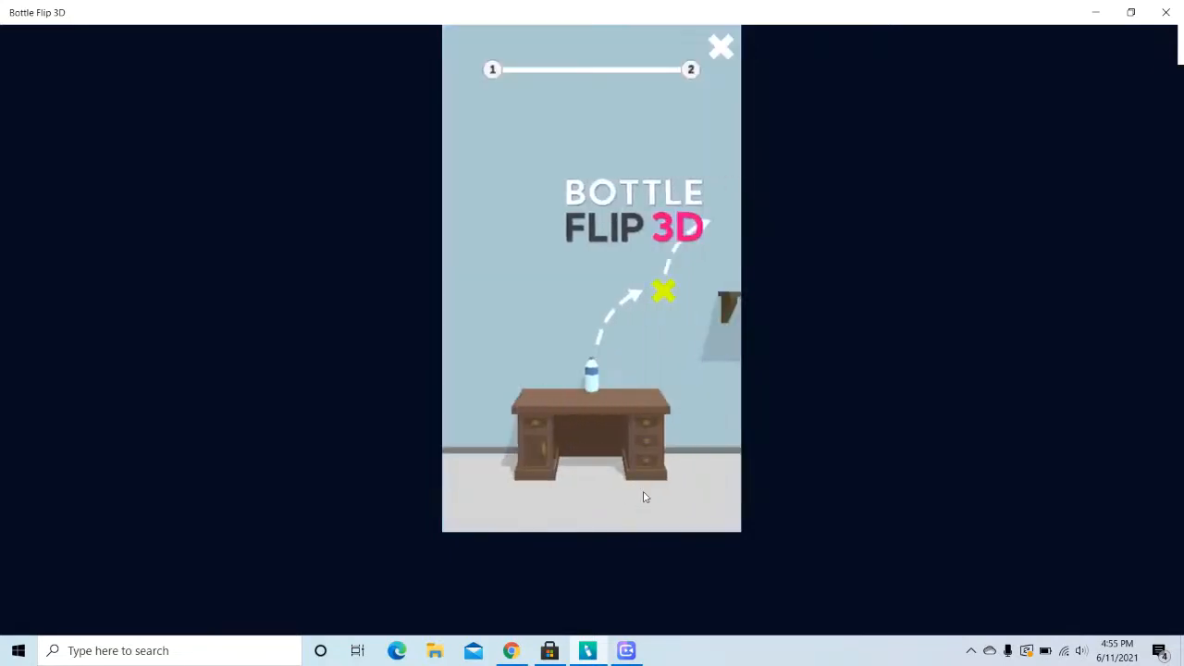
mouse_move(607, 300)
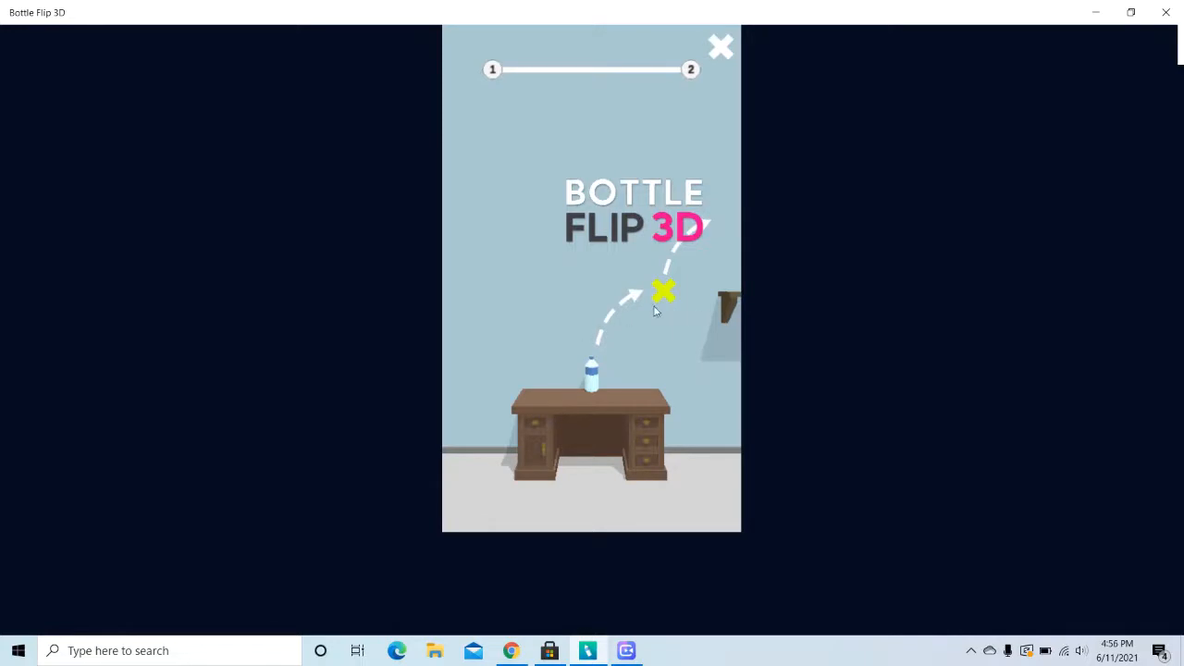
mouse_move(648, 346)
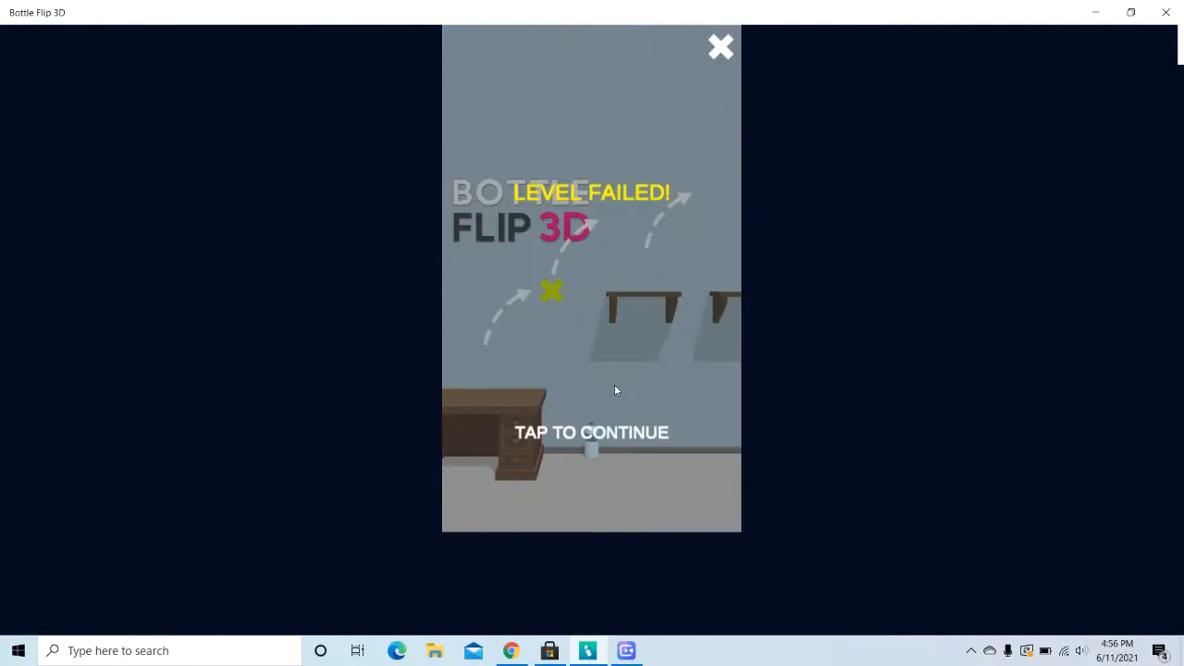
mouse_move(614, 435)
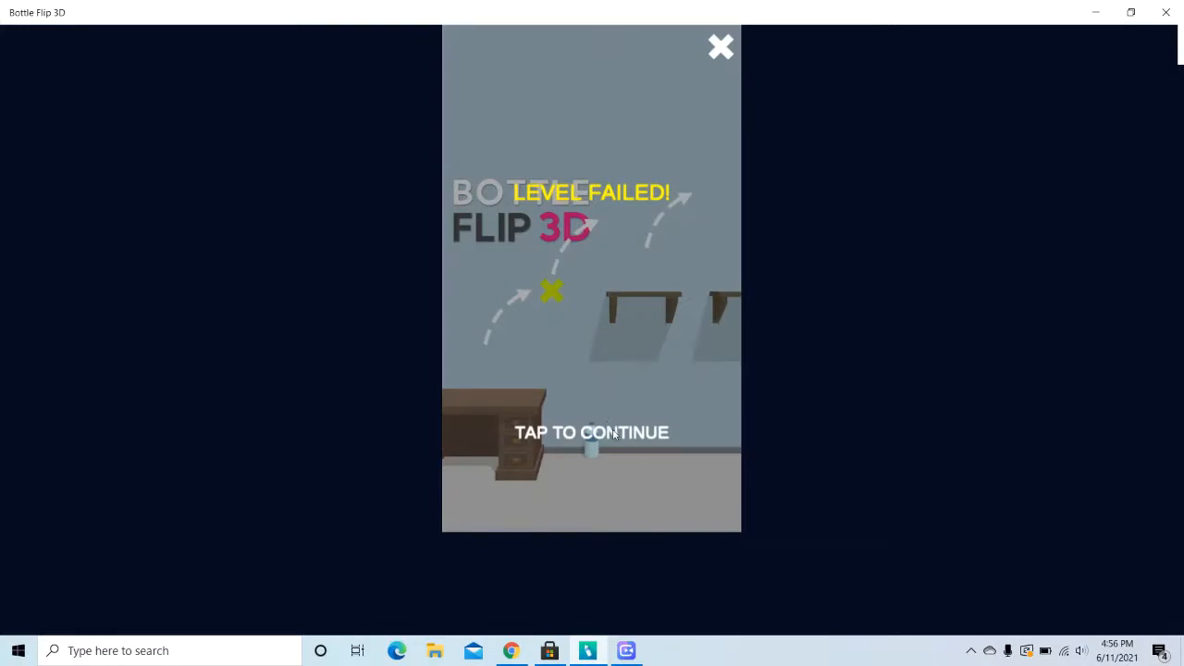
mouse_move(793, 311)
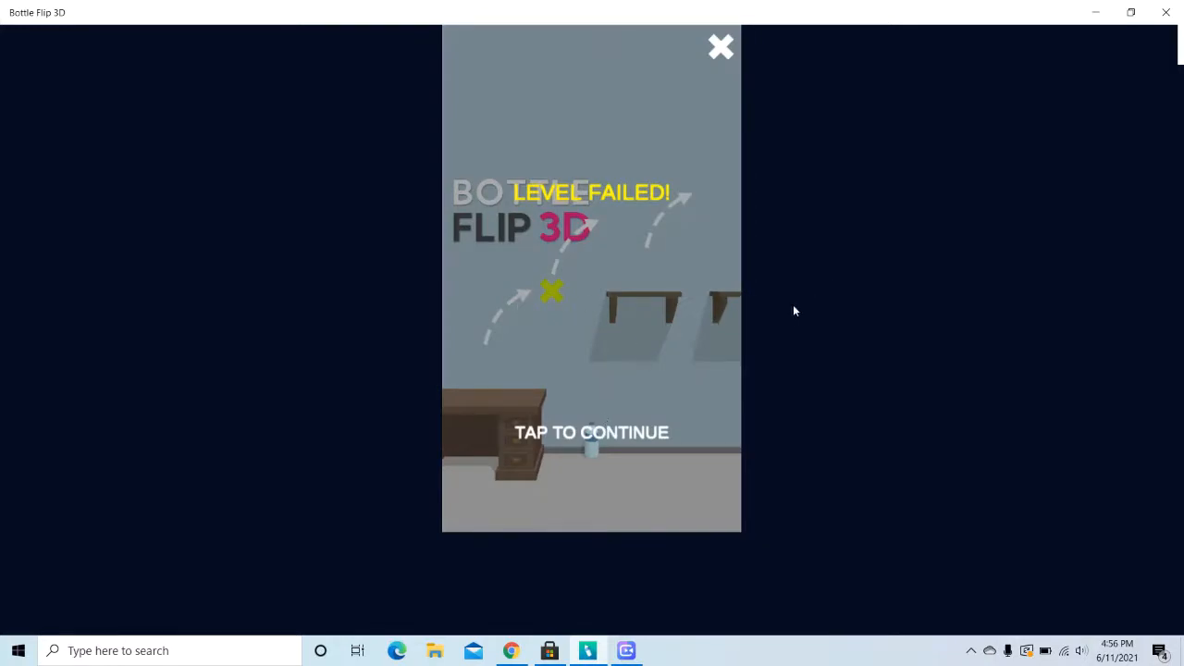
mouse_move(544, 309)
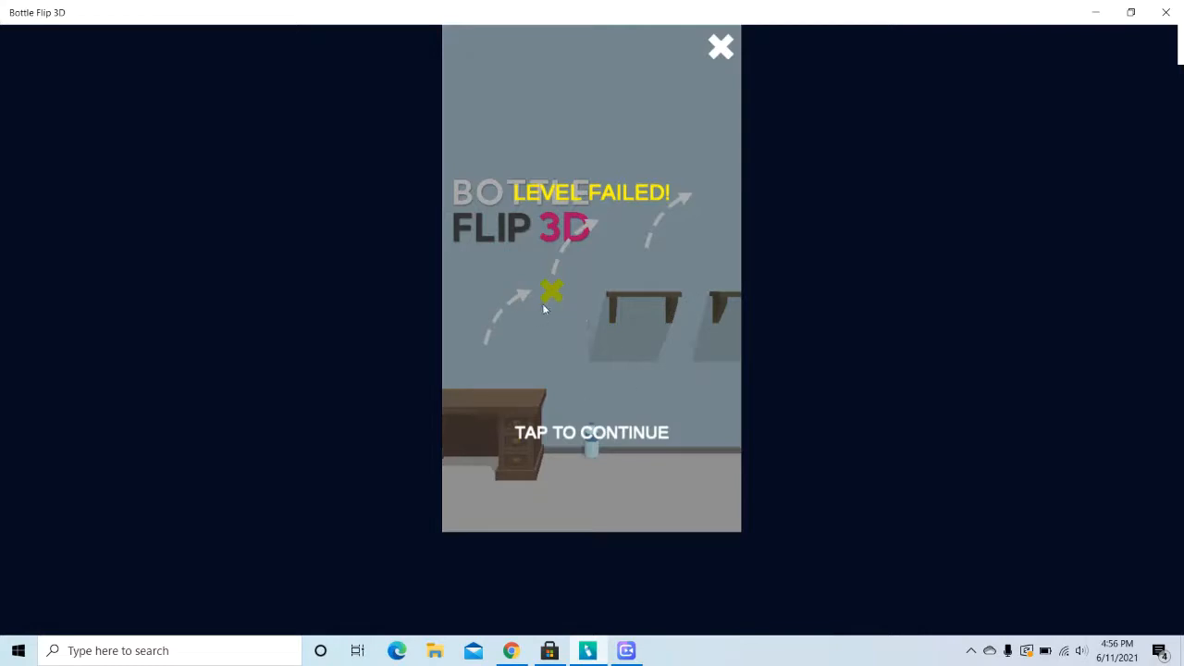
mouse_move(940, 333)
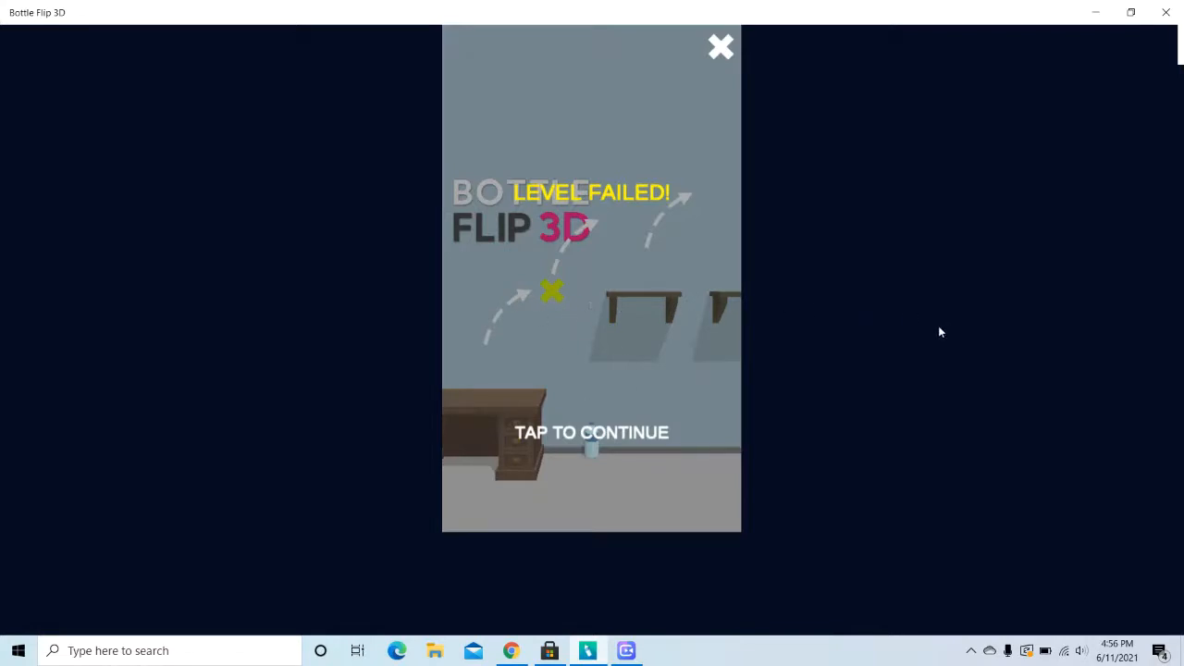
mouse_move(677, 411)
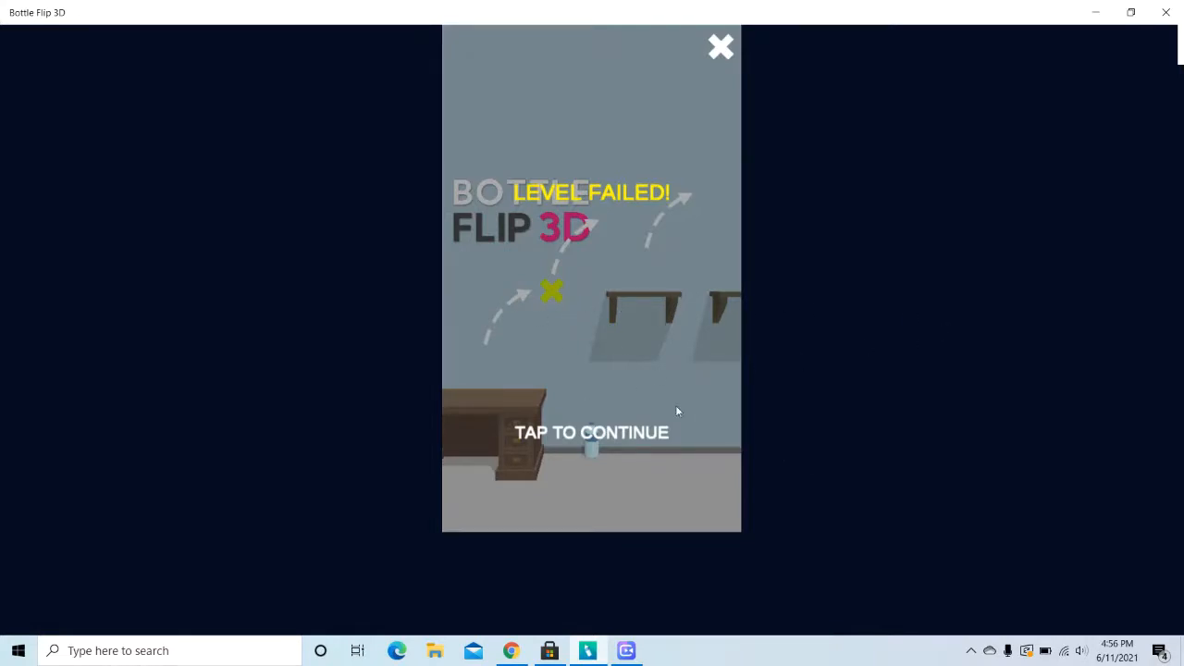
left_click(592, 433)
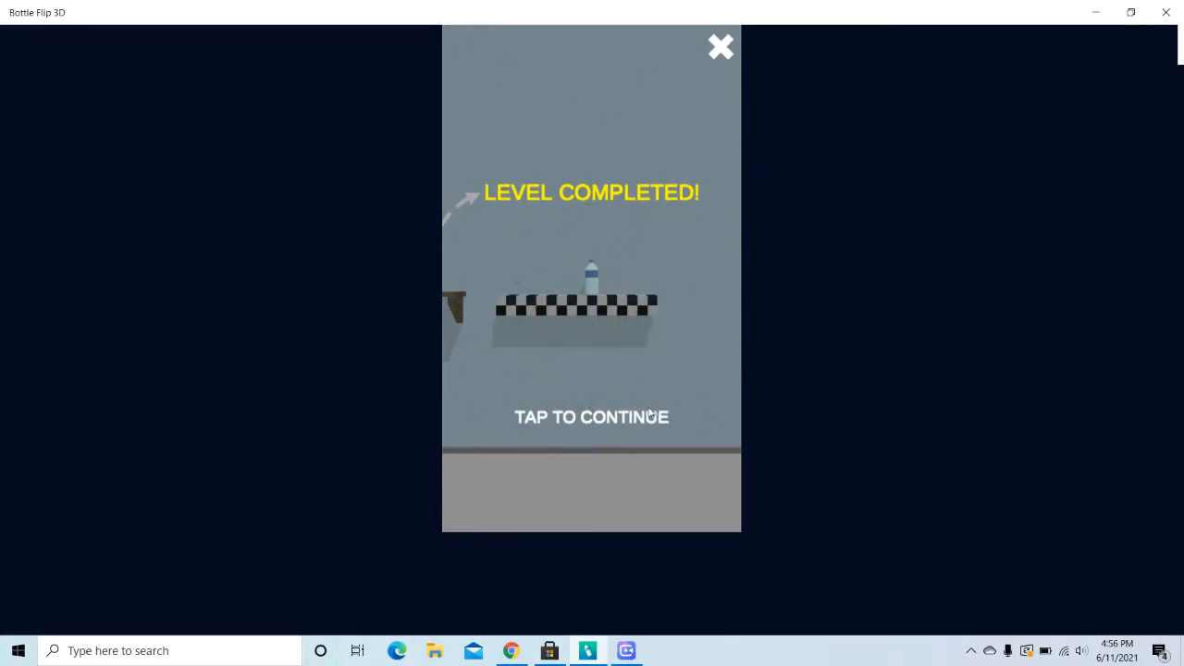
Step: Continue past level 1 and land the bottle on the finish in the next two levels
left_click(592, 416)
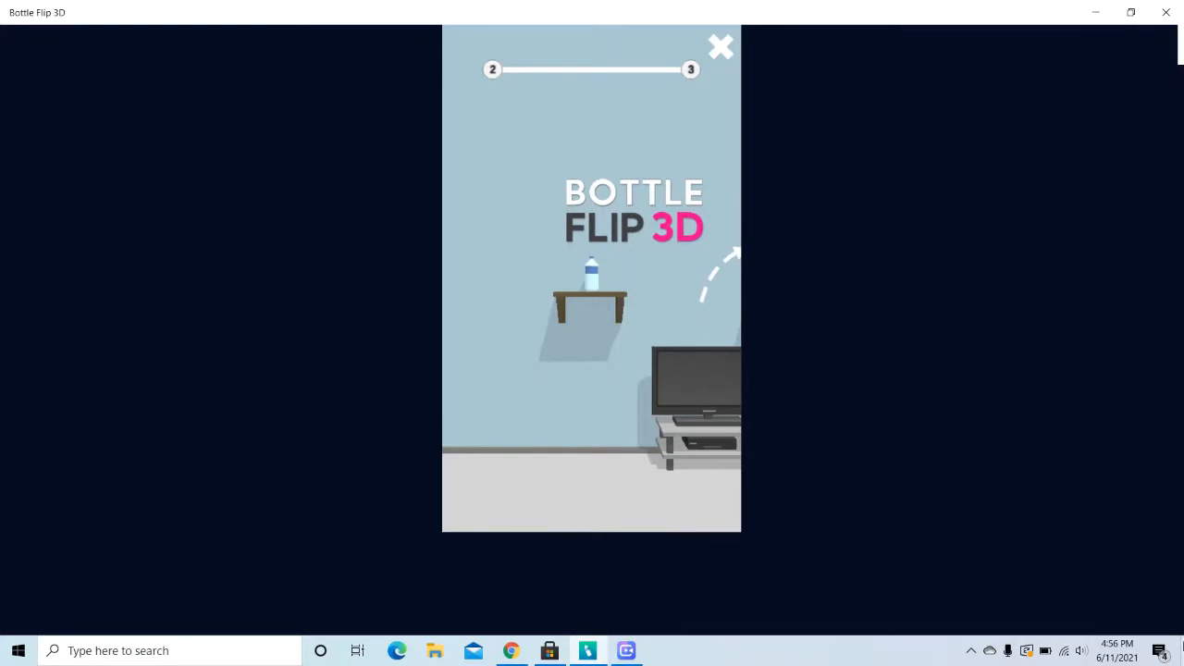
mouse_move(1025, 452)
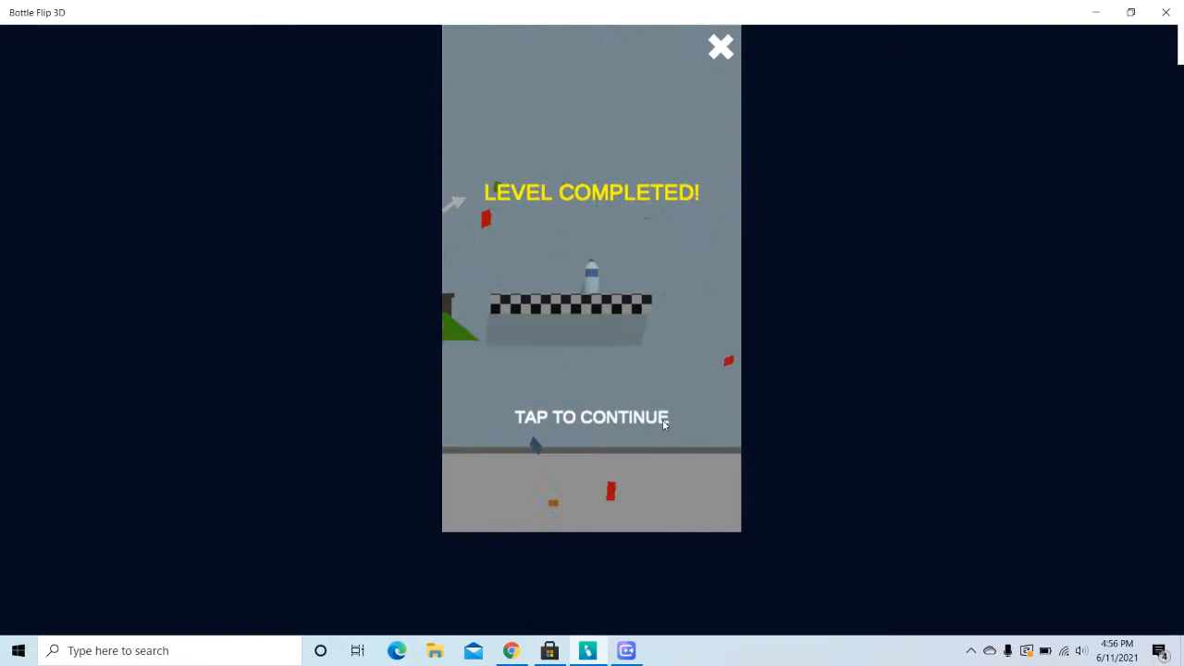
left_click(592, 416)
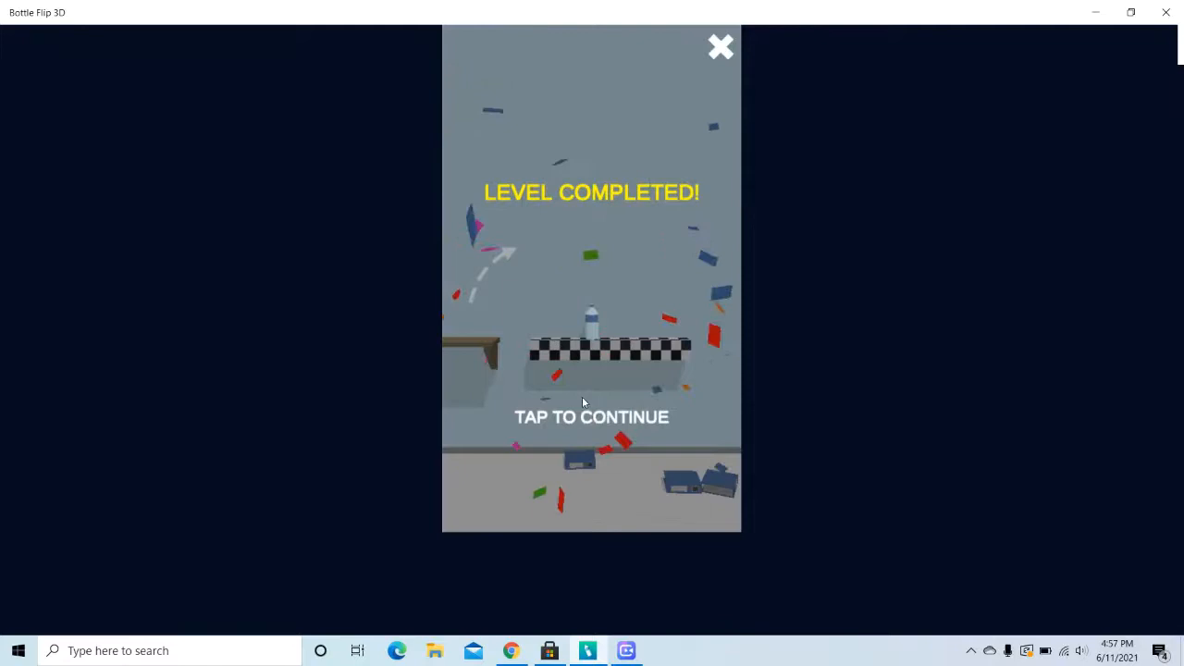
Step: Flip through level 4 to the checkered finish and load level 5
left_click(582, 403)
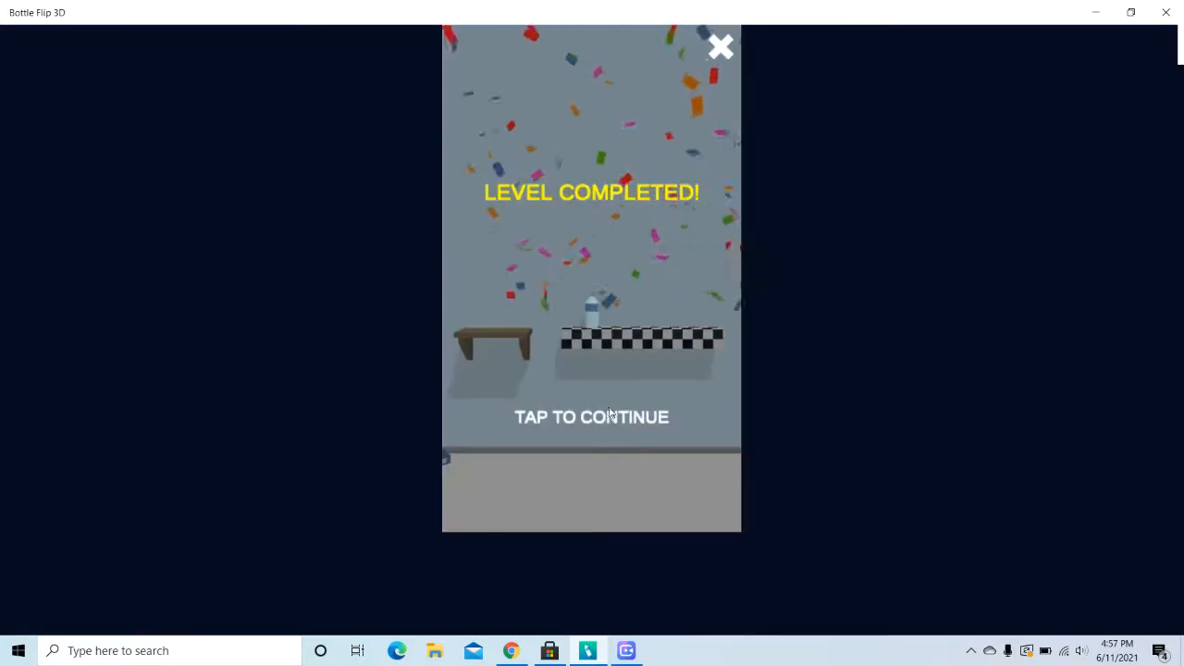
left_click(592, 416)
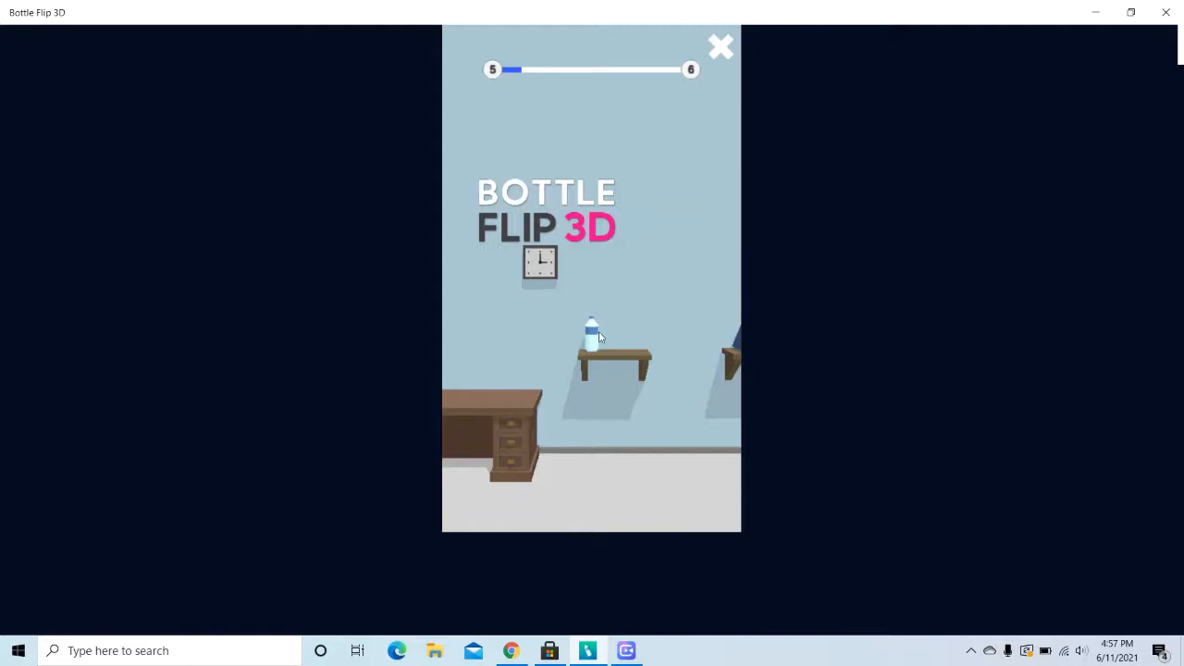
Step: Land the bottle on level 5's finish after one failed flip and move into level 6
left_click(592, 348)
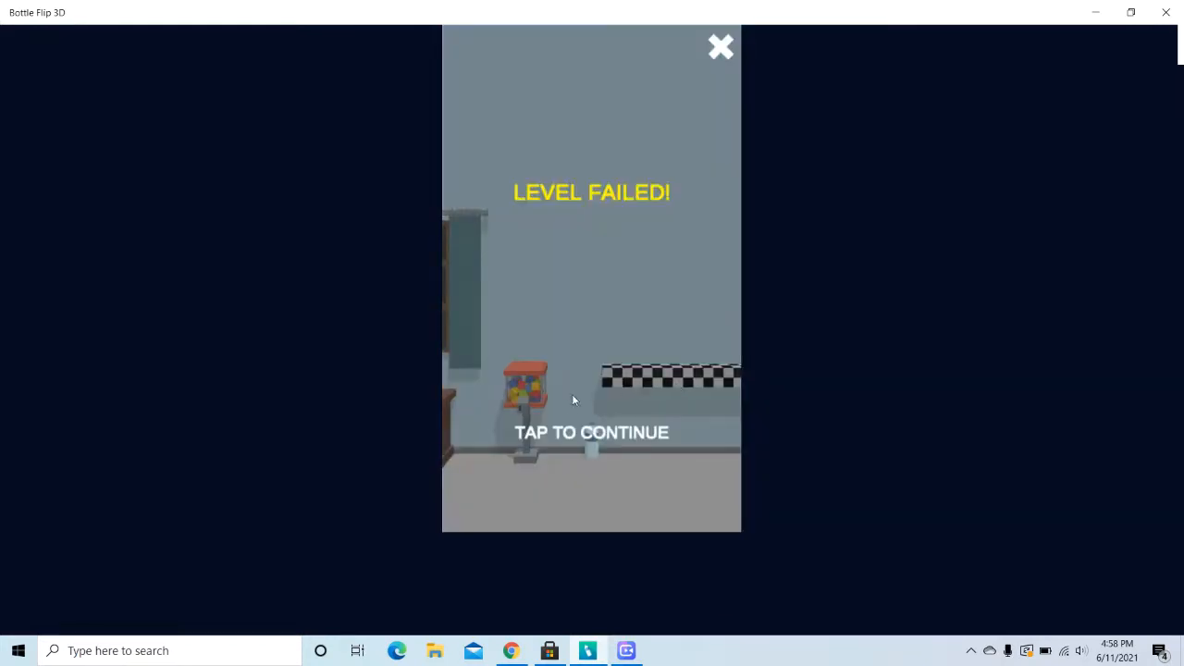
left_click(592, 433)
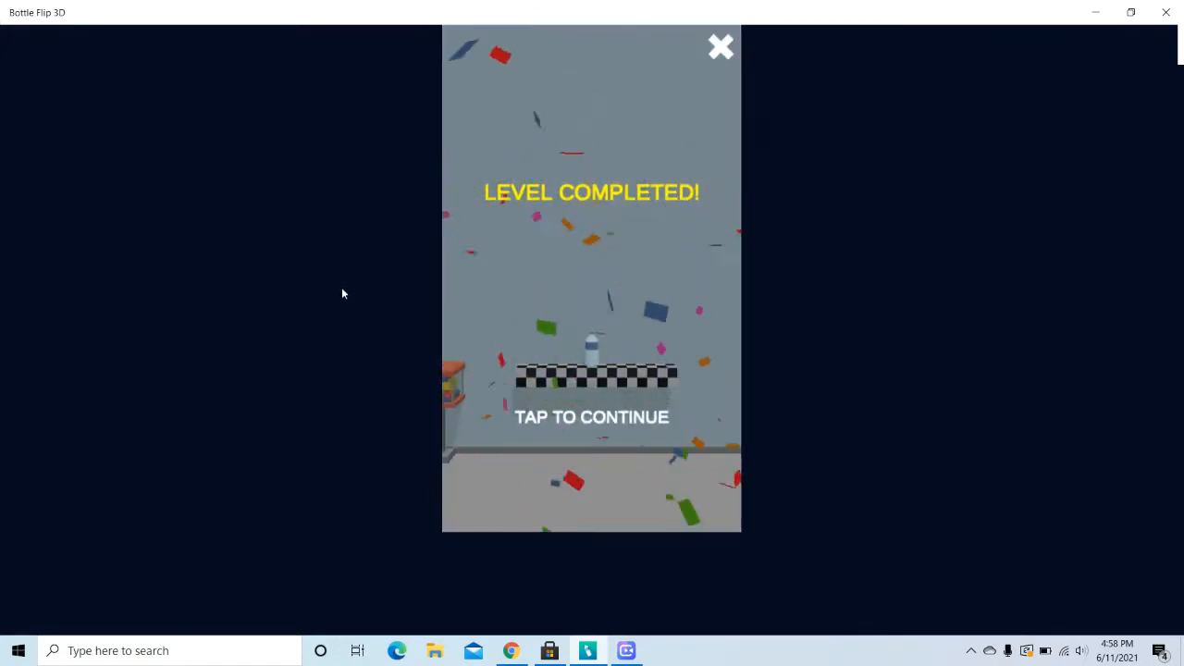
left_click(592, 416)
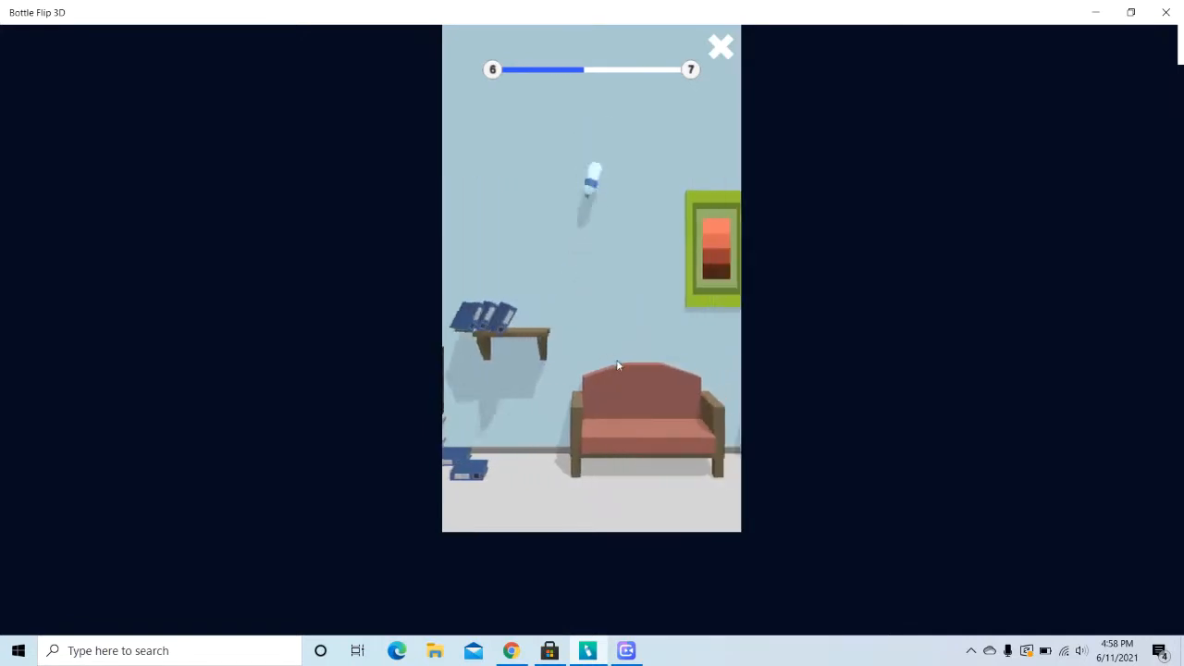
Step: Clear the level after a retry, then miss the first flip on level 10 and retry
left_click(618, 367)
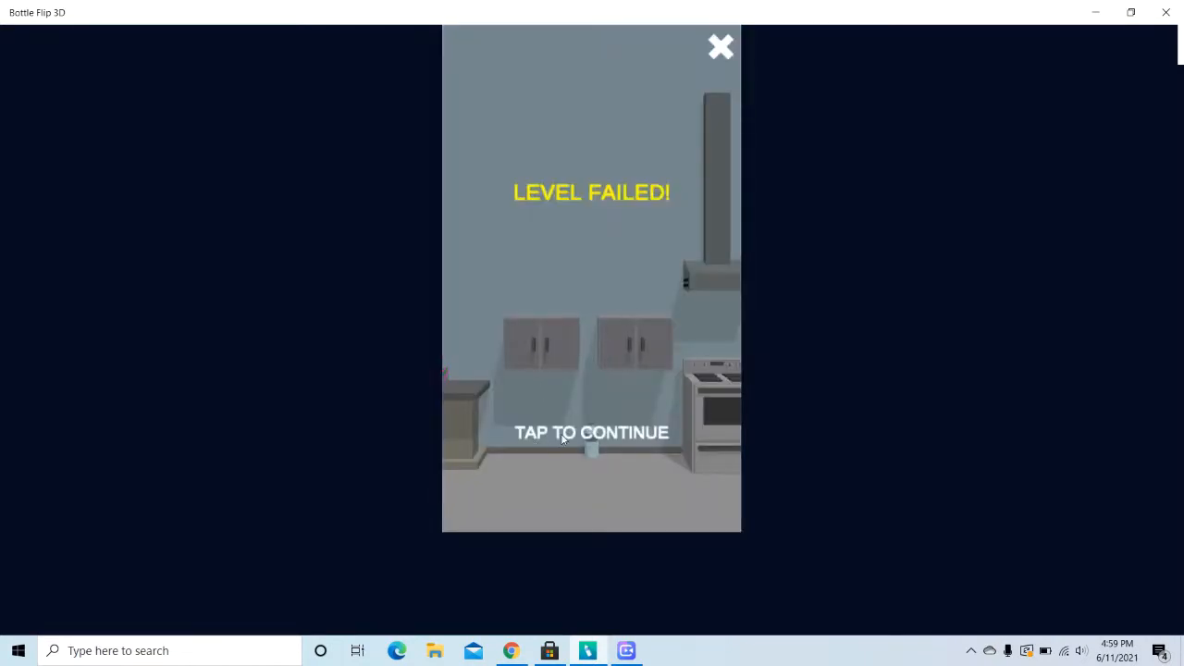
left_click(592, 433)
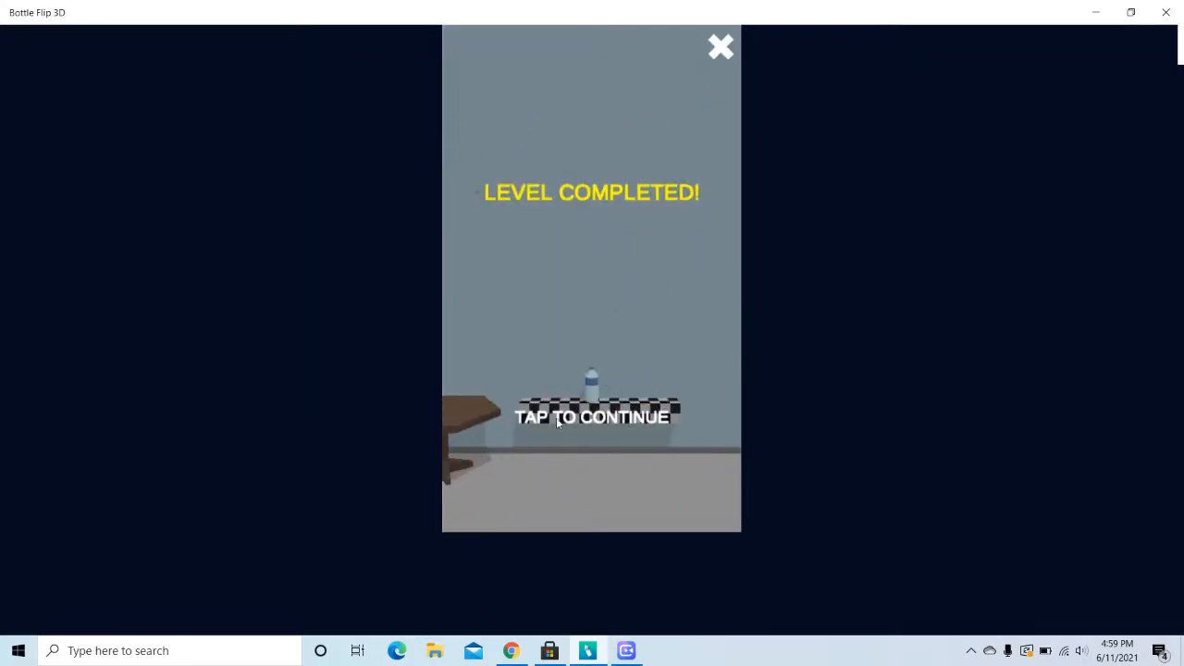
left_click(592, 417)
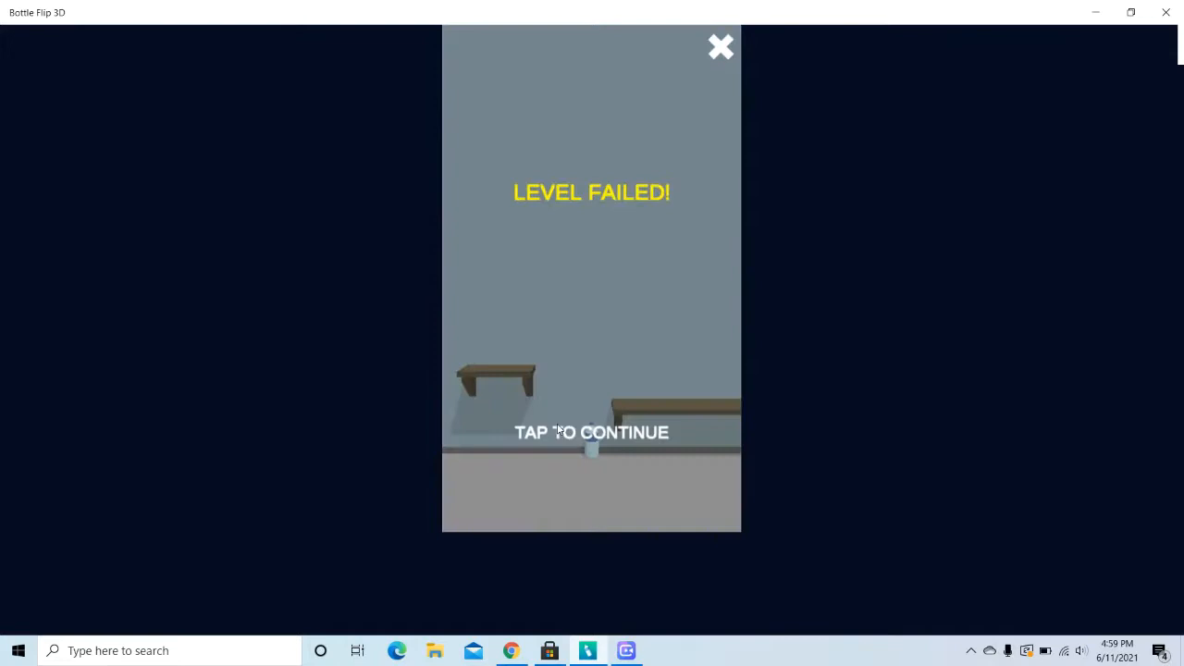
left_click(592, 433)
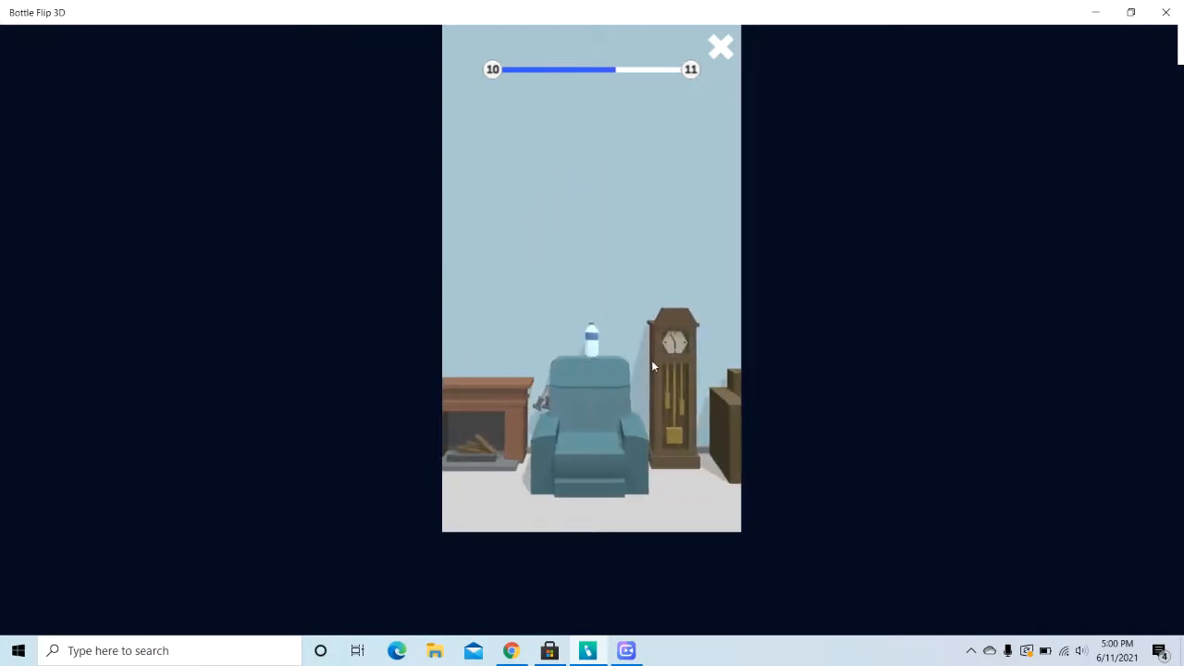
Step: Land the bottle on level 10's checkered finish and continue to level 11
left_click(592, 352)
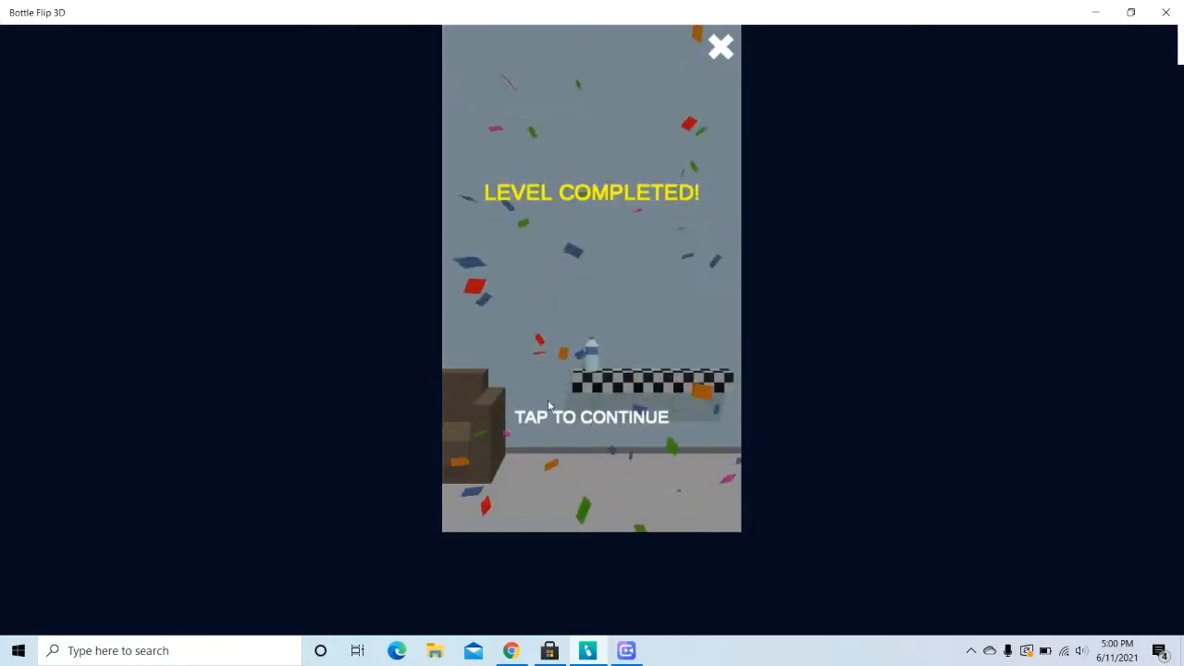
left_click(592, 417)
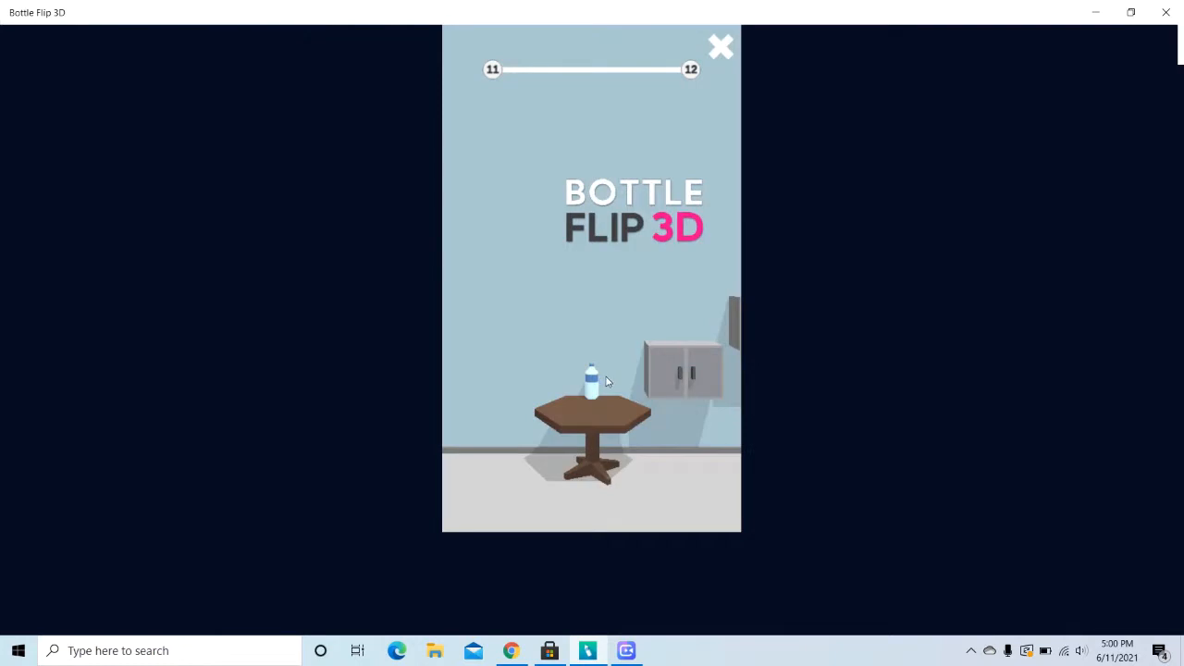
mouse_move(832, 440)
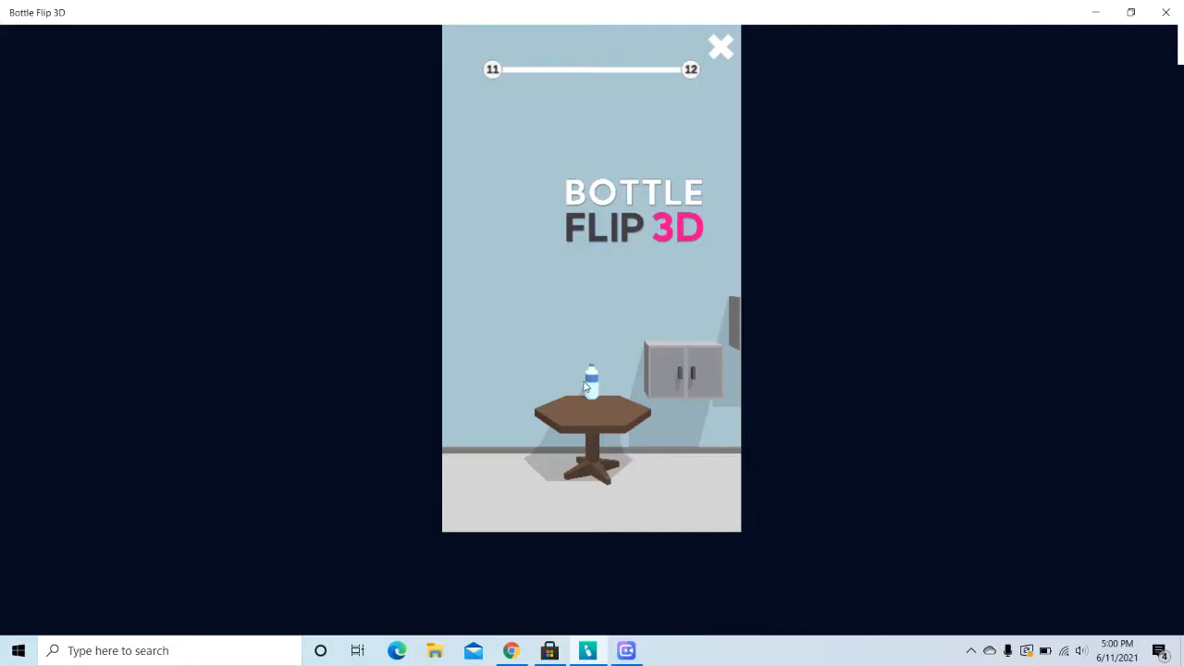
Step: Flip the bottle from the table onto level 11's checkered finish
left_click(592, 389)
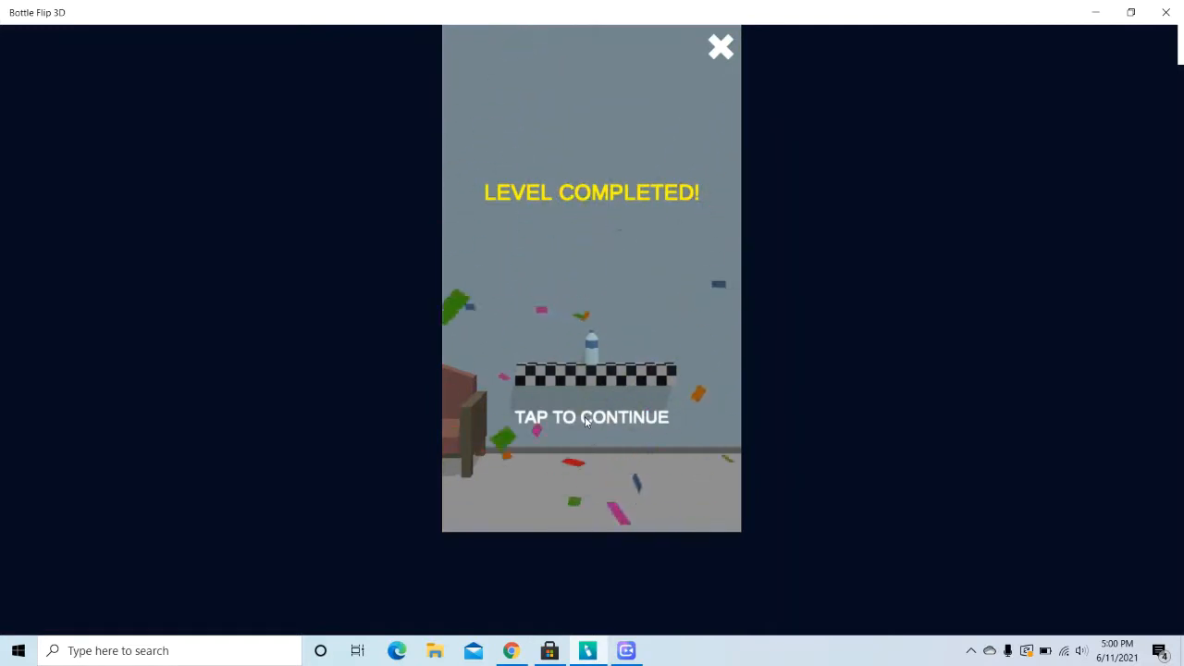
Step: Move into level 12 and land the bottle upright on its finish platform
left_click(592, 416)
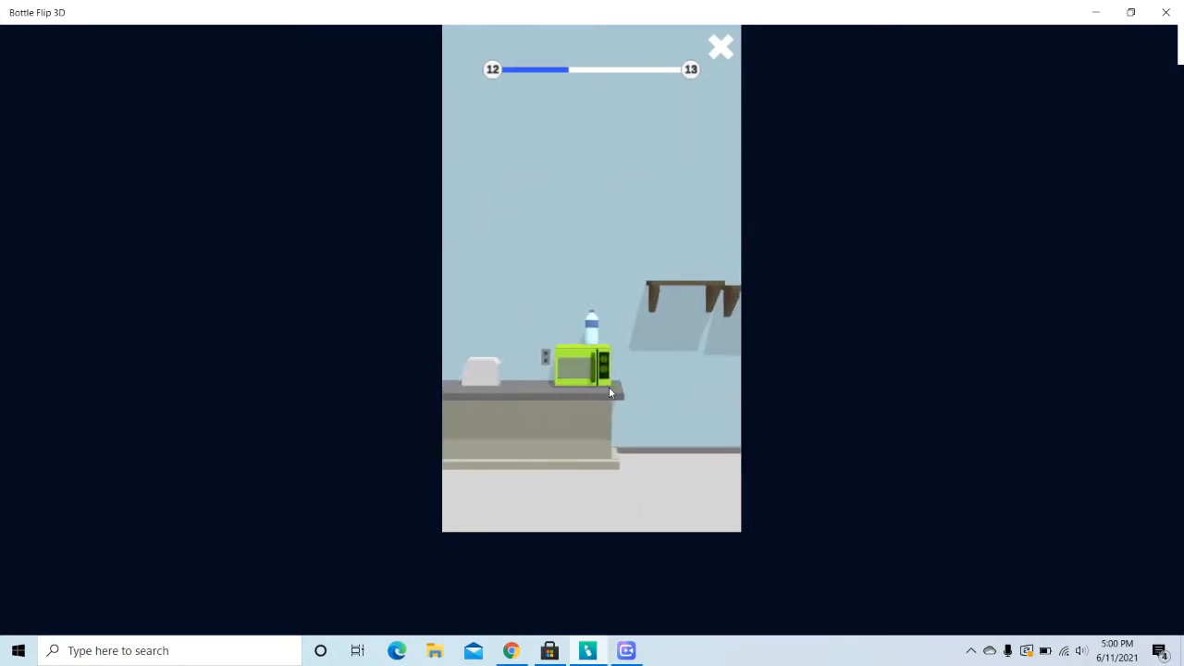
left_click(592, 389)
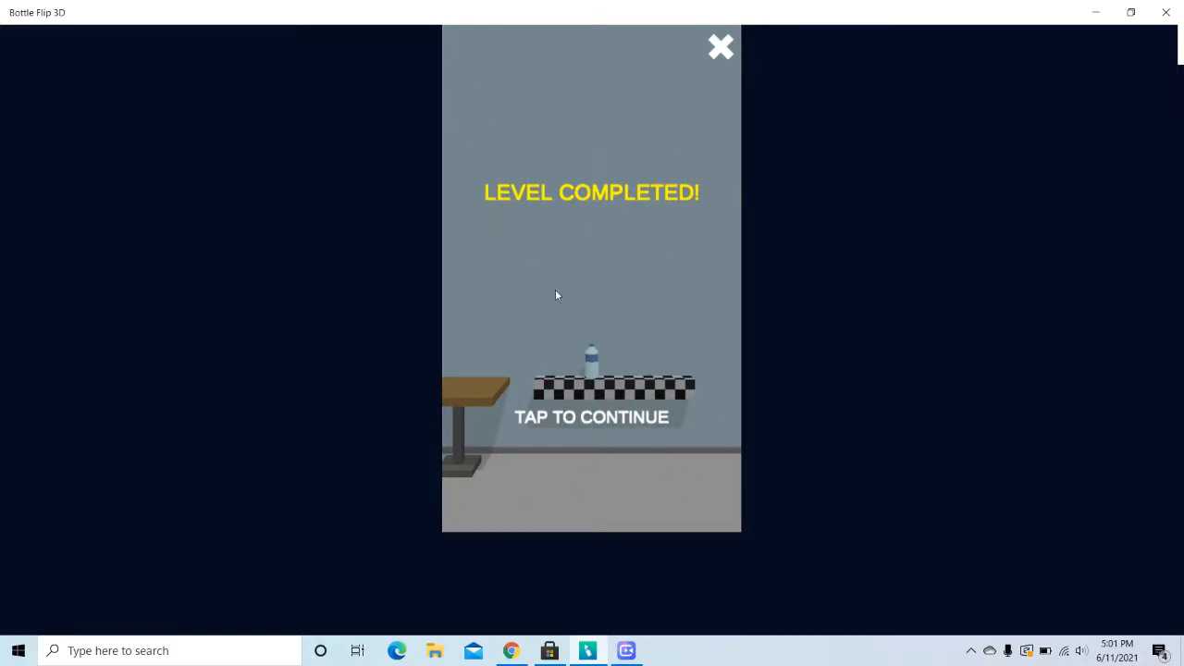
mouse_move(698, 100)
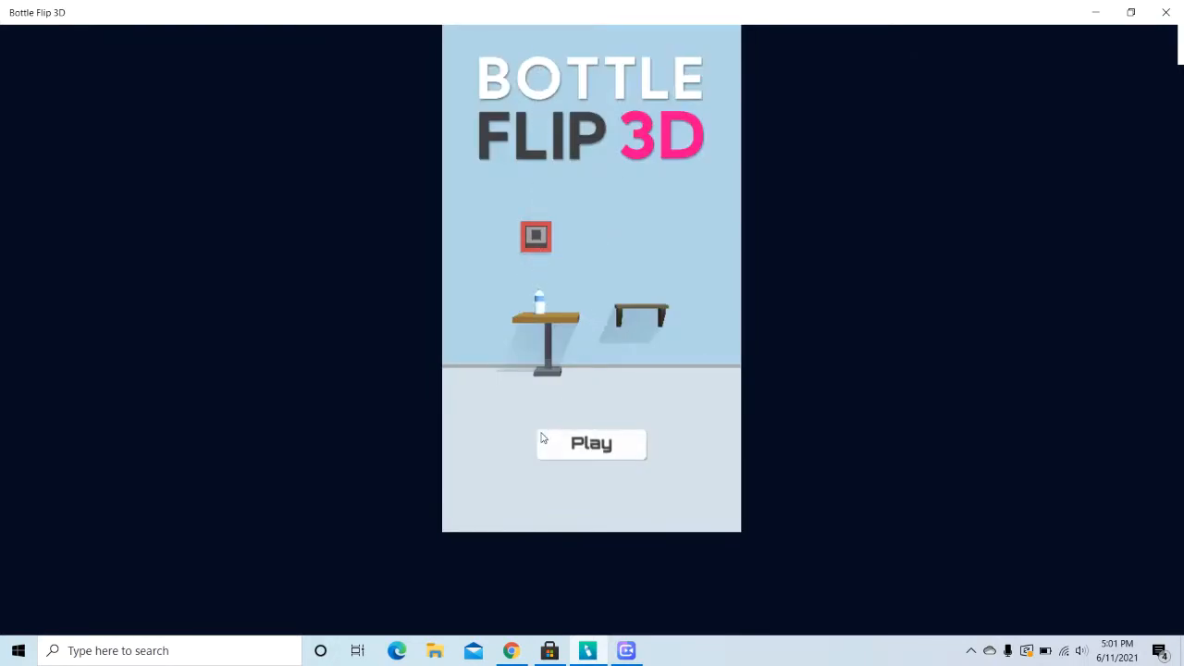
Step: View the level grid showing levels up to 13 unlocked, then return home
left_click(590, 444)
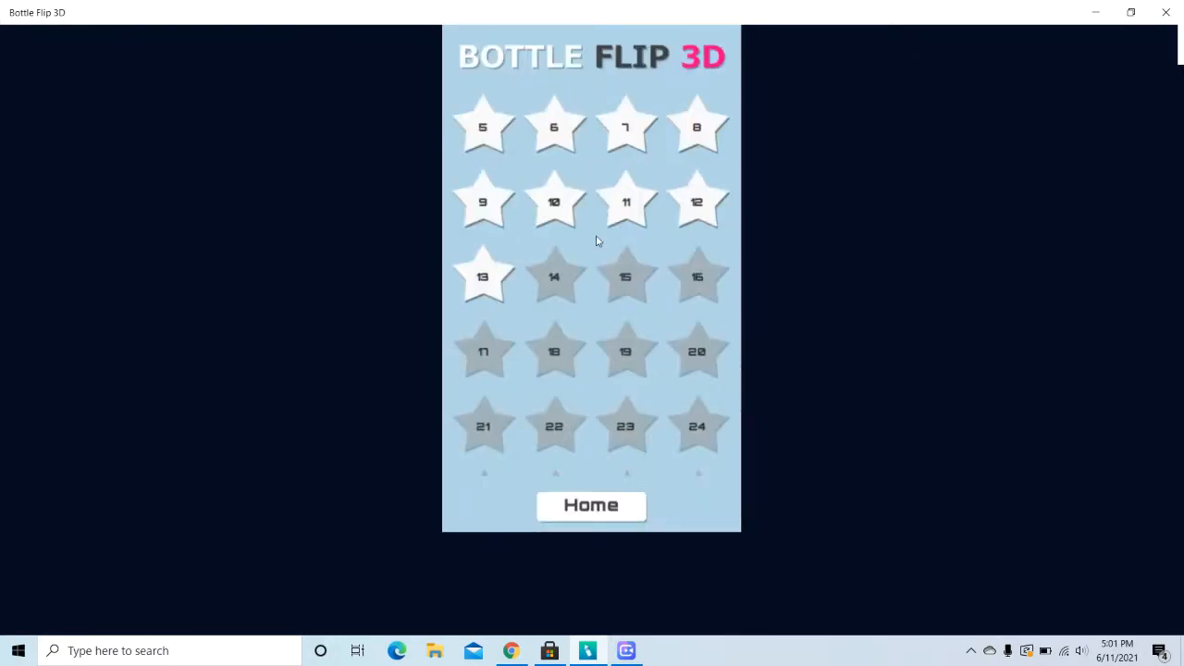
mouse_move(655, 207)
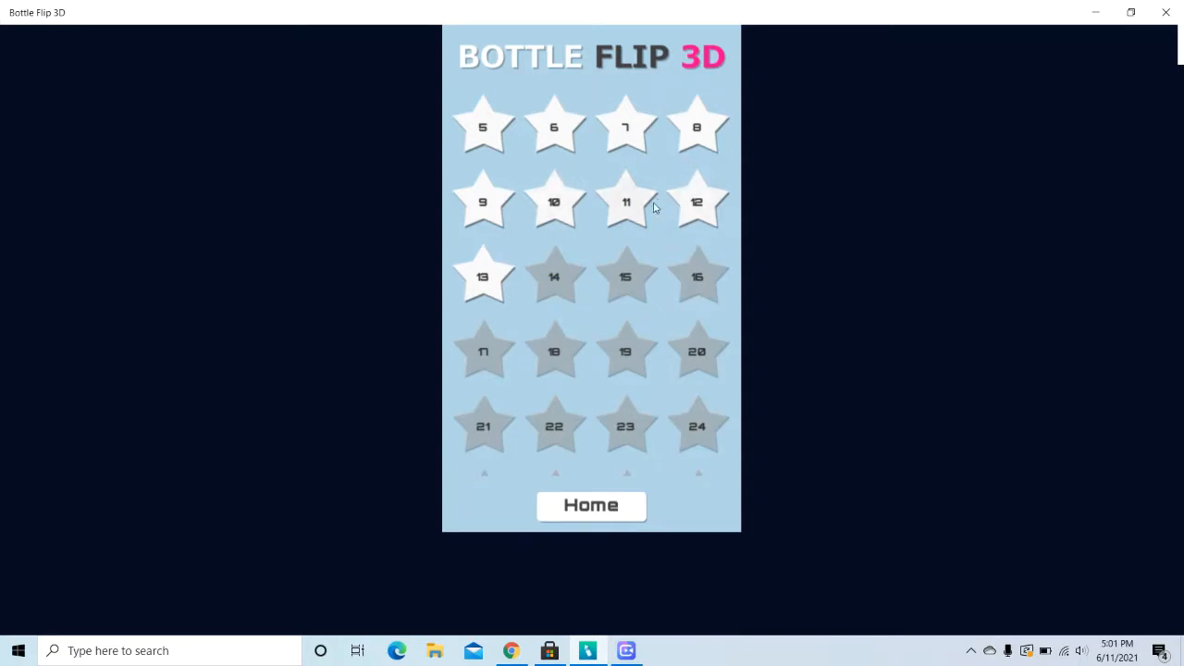
left_click(695, 202)
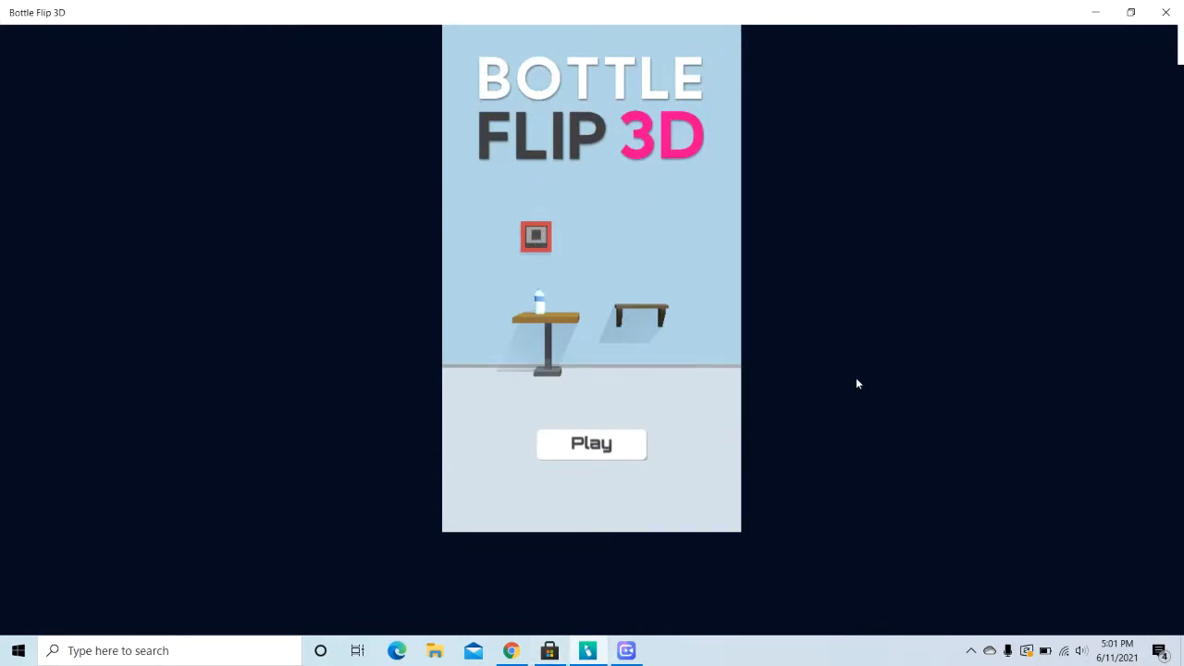
Step: Reopen the level grid from the title screen and start replaying level 7
left_click(592, 444)
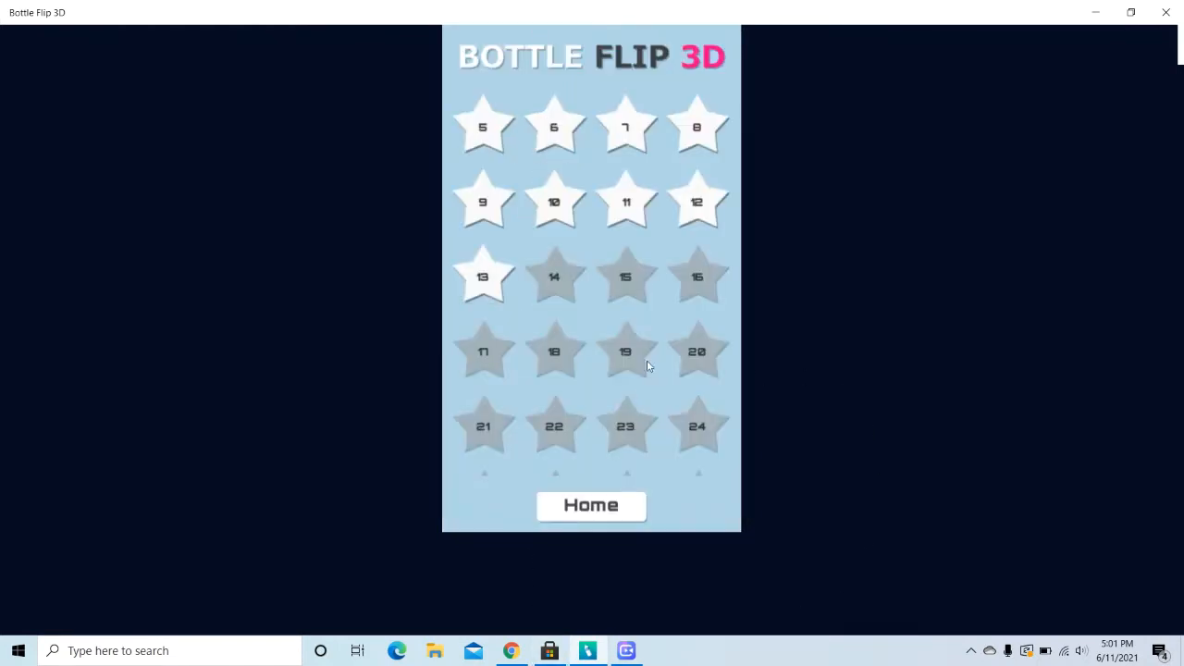
mouse_move(725, 245)
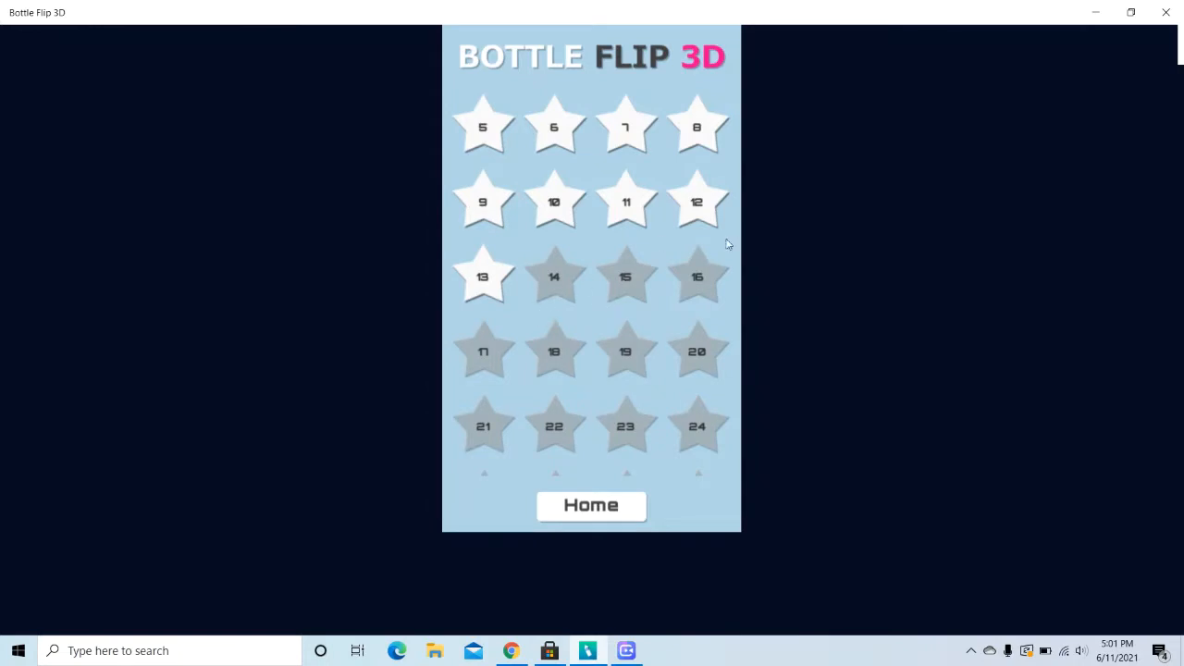
mouse_move(644, 270)
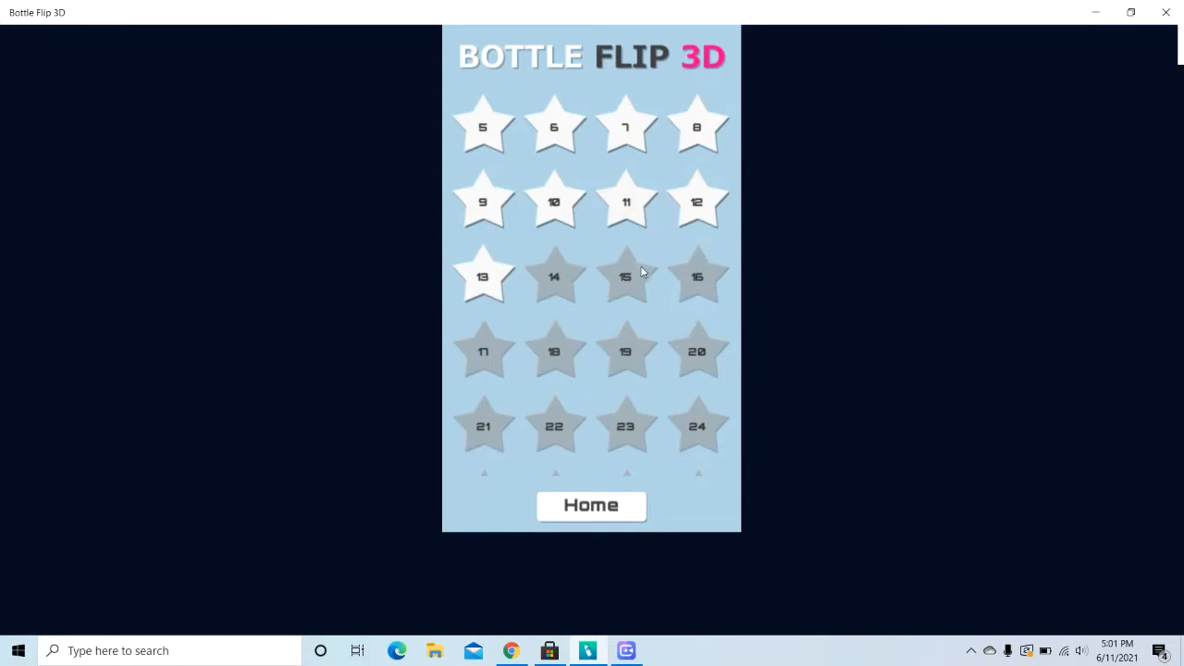
mouse_move(593, 137)
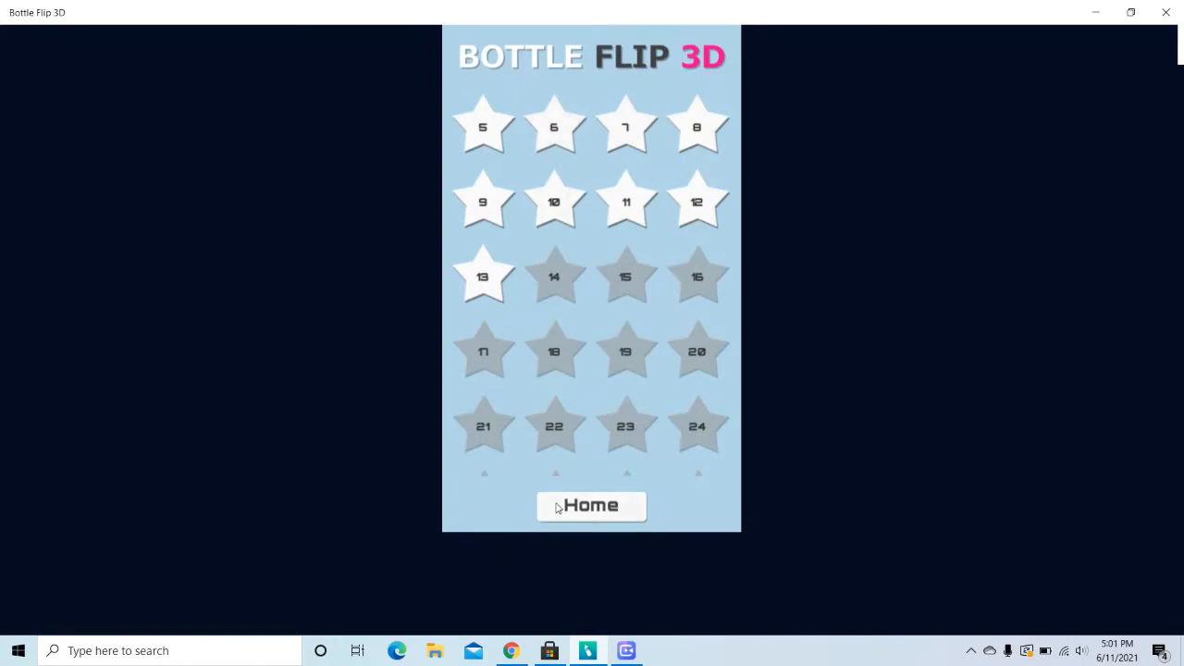
left_click(592, 505)
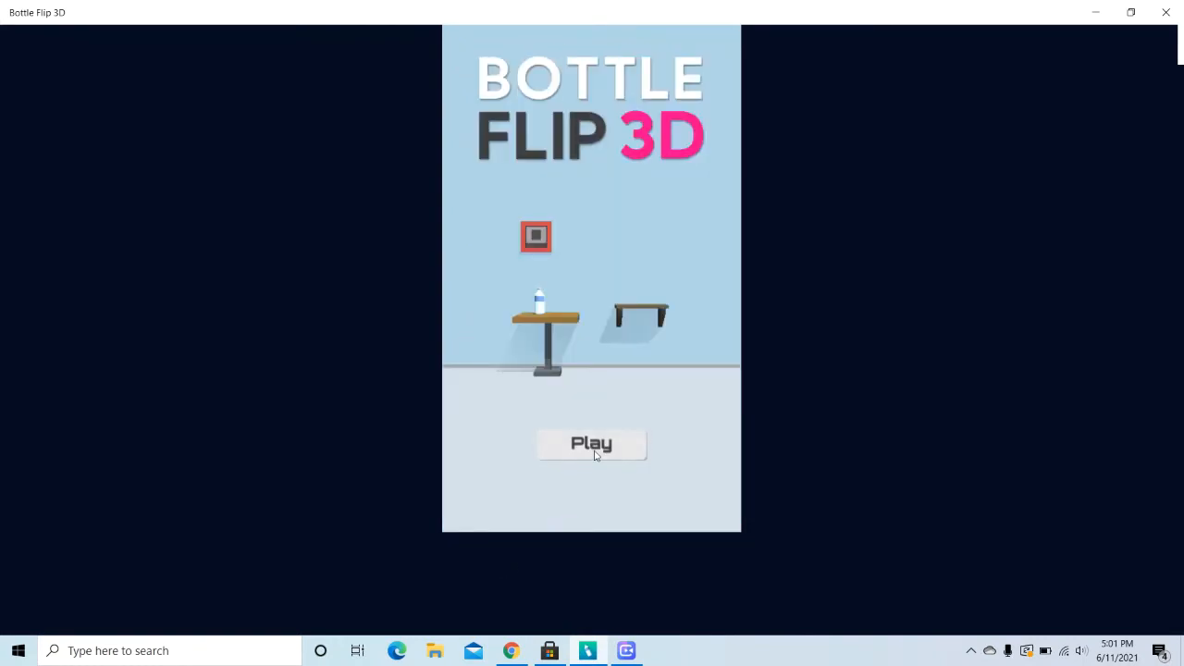
left_click(592, 444)
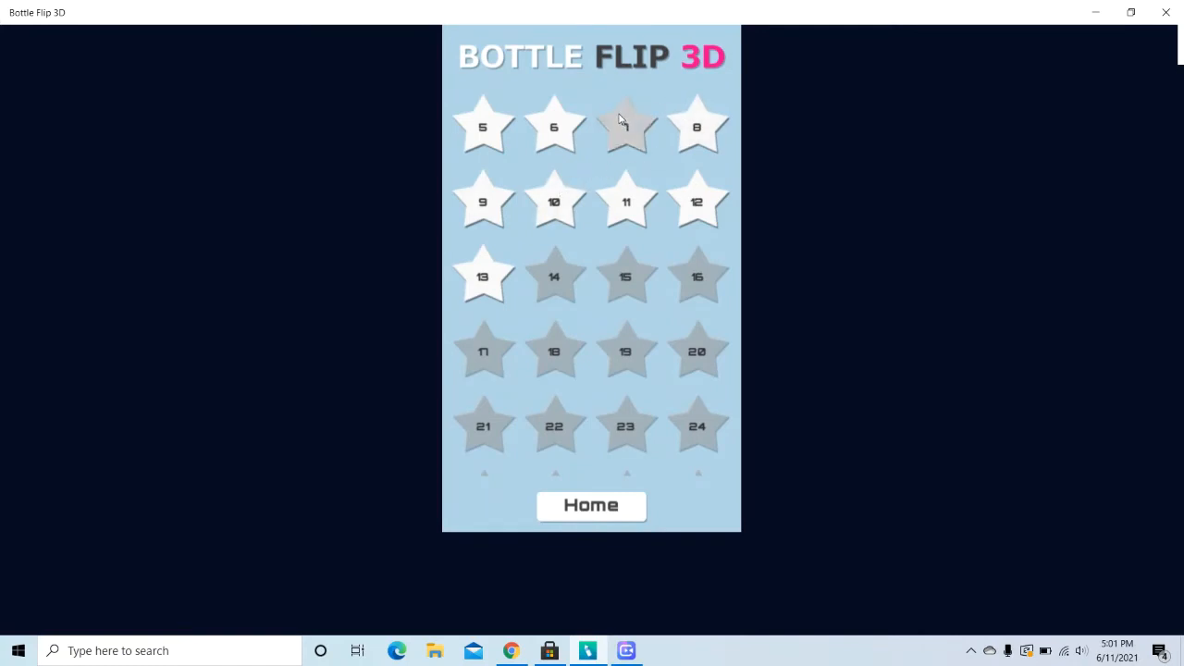
left_click(625, 126)
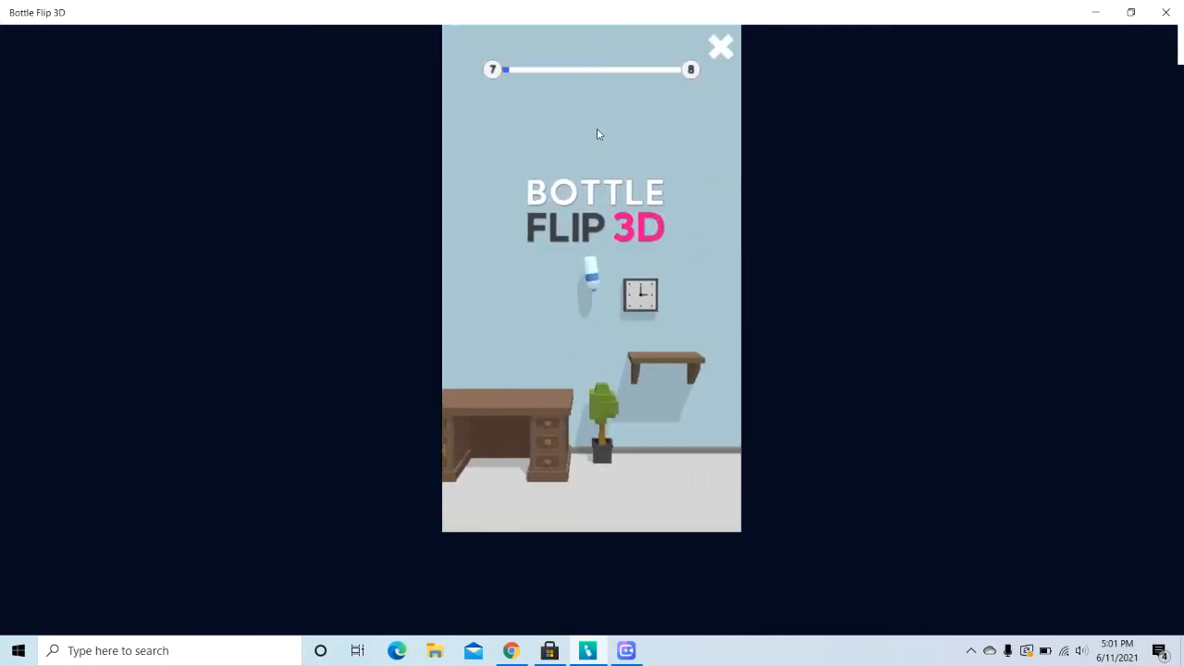